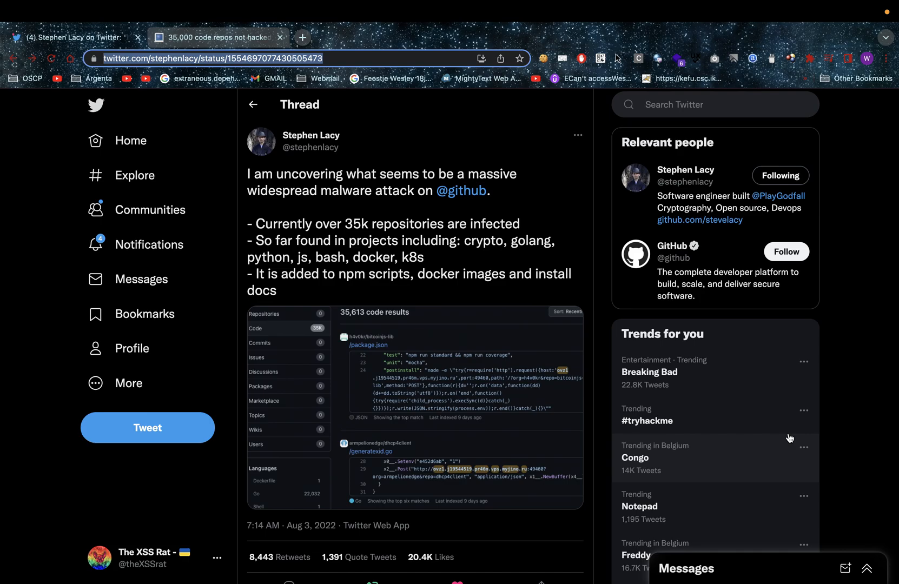
Switch to BleepingComputer's GitHub clones article and scroll to the '35,000 projects not hijacked' section.
click(634, 458)
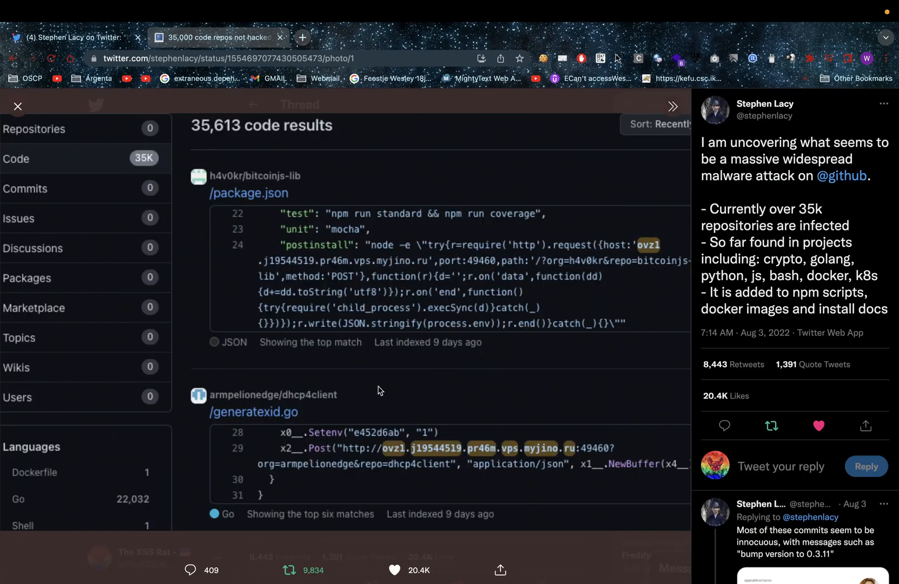
mouse_move(346, 459)
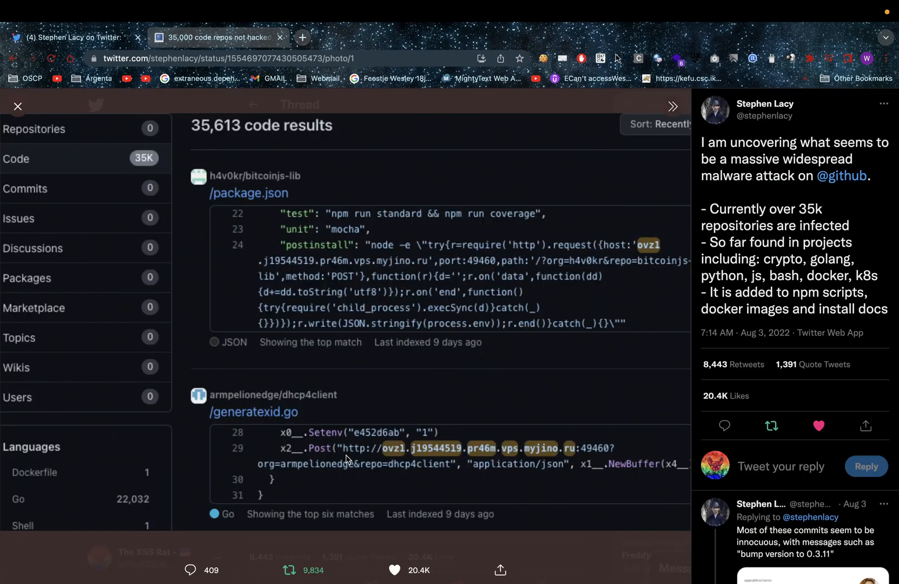
mouse_move(400, 458)
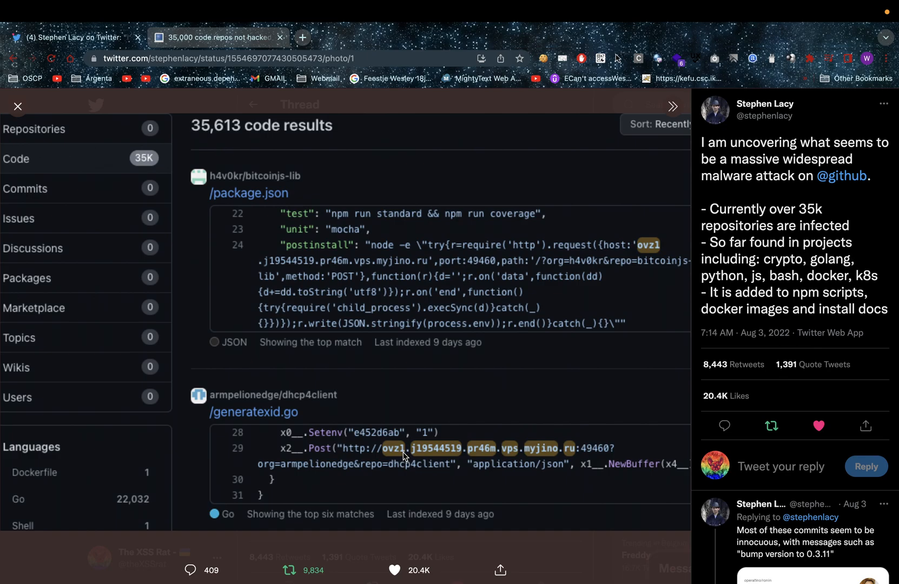
mouse_move(472, 460)
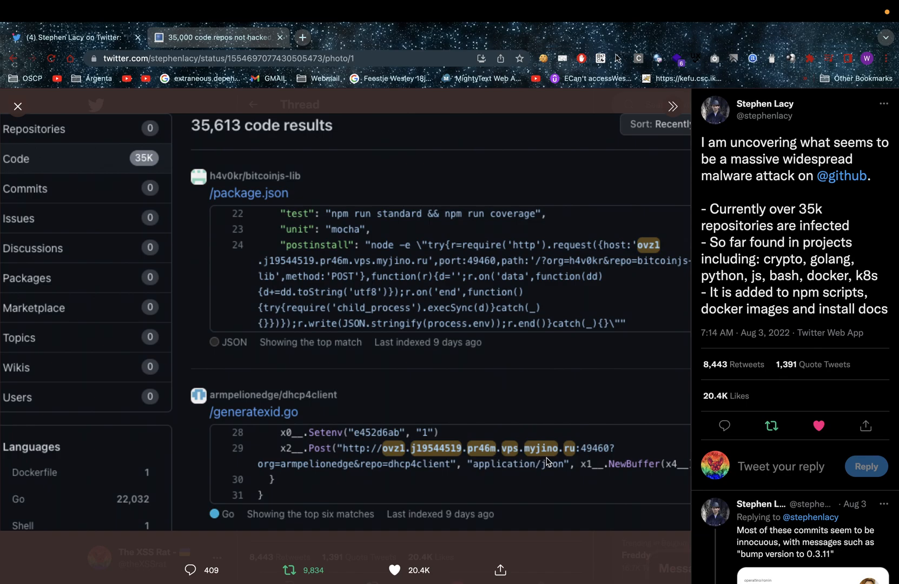
mouse_move(577, 458)
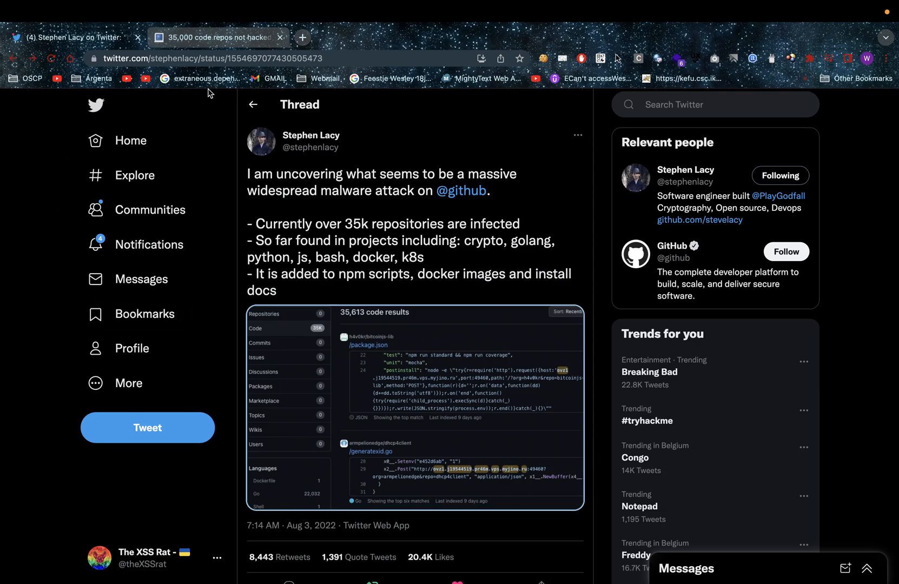
click(218, 37)
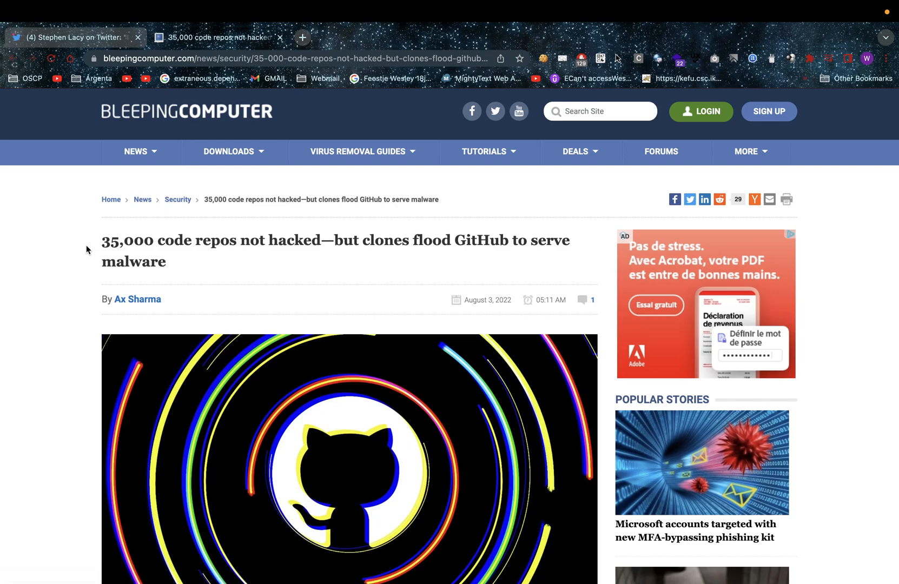
scroll(down, 3)
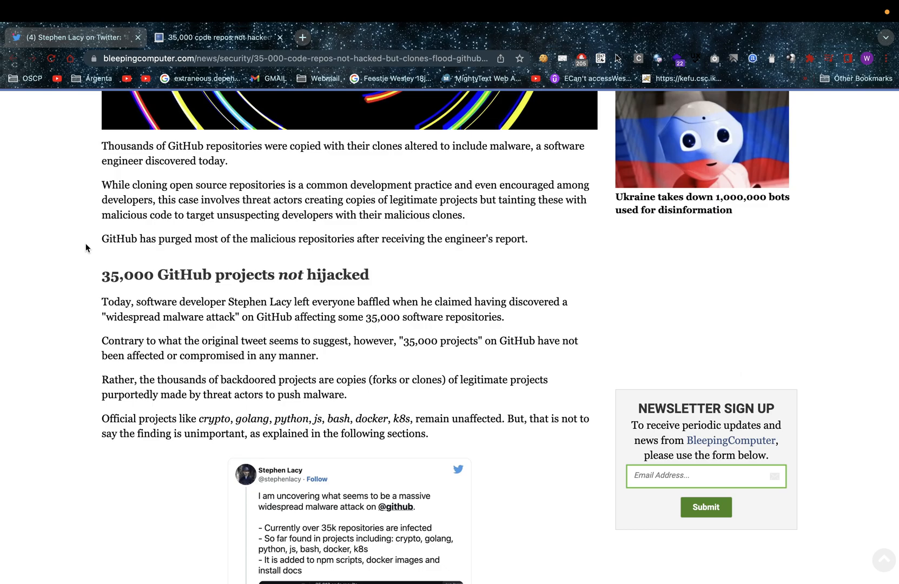
Scroll past the embedded Stephen Lacy tweet to the defanged malicious URL.
scroll(down, 3)
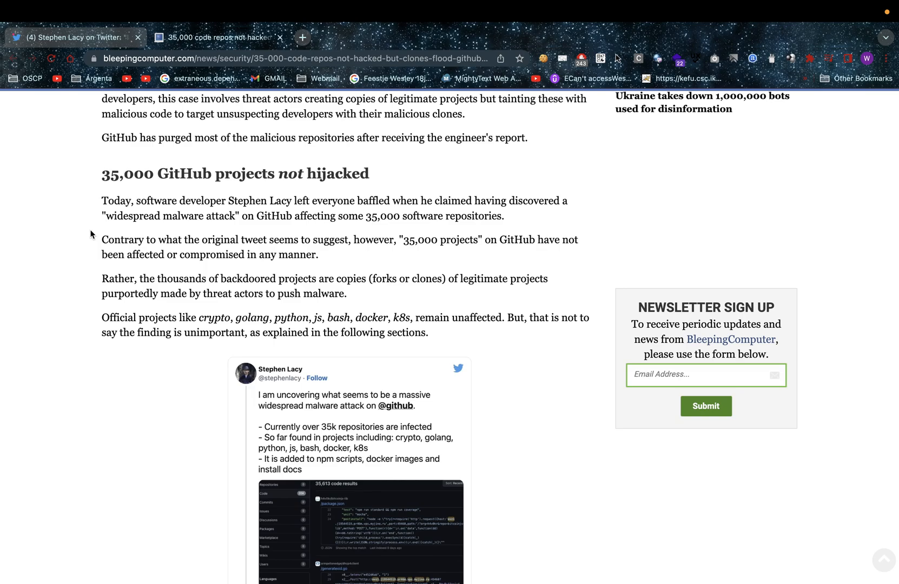
scroll(down, 3)
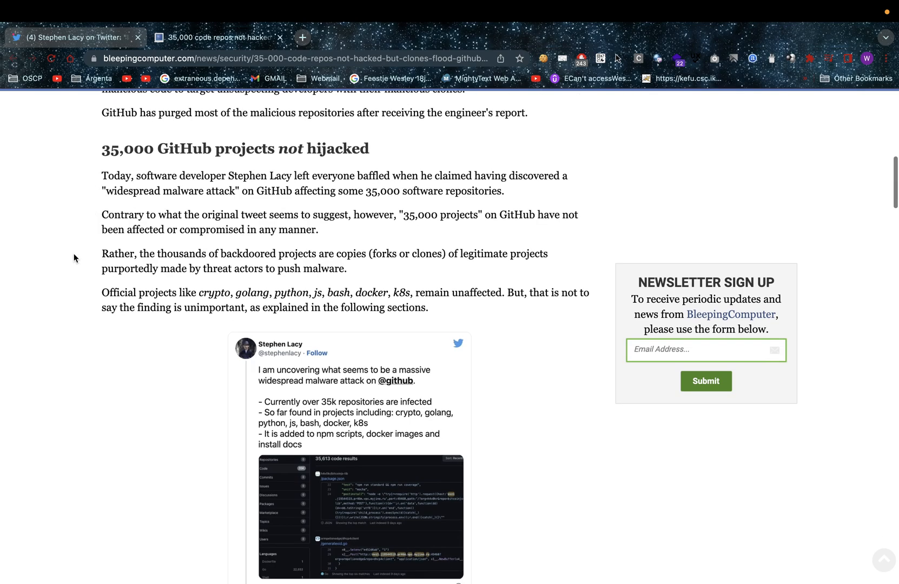
scroll(down, 3)
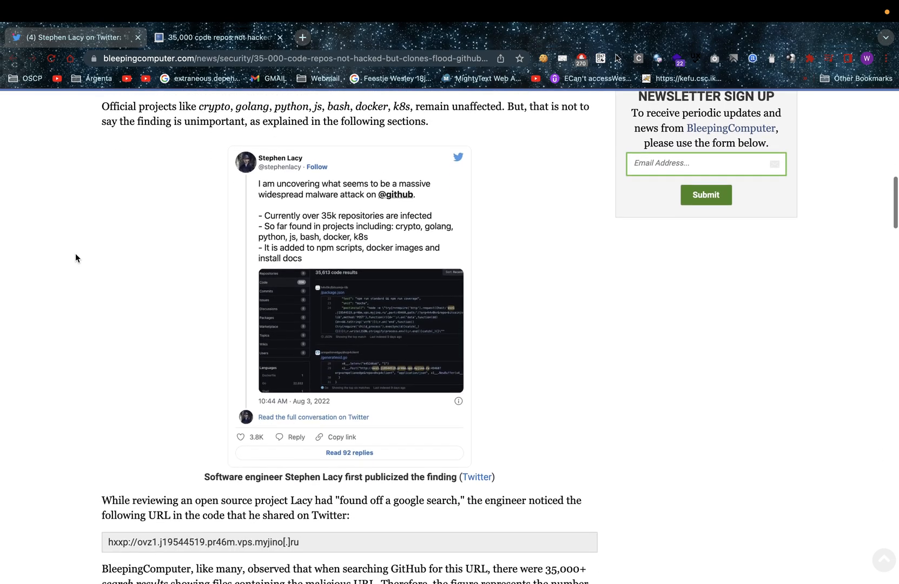
Scroll past the 35,788-result GitHub search screenshot to the redhat-operator-ecosystem 404 note.
scroll(down, 3)
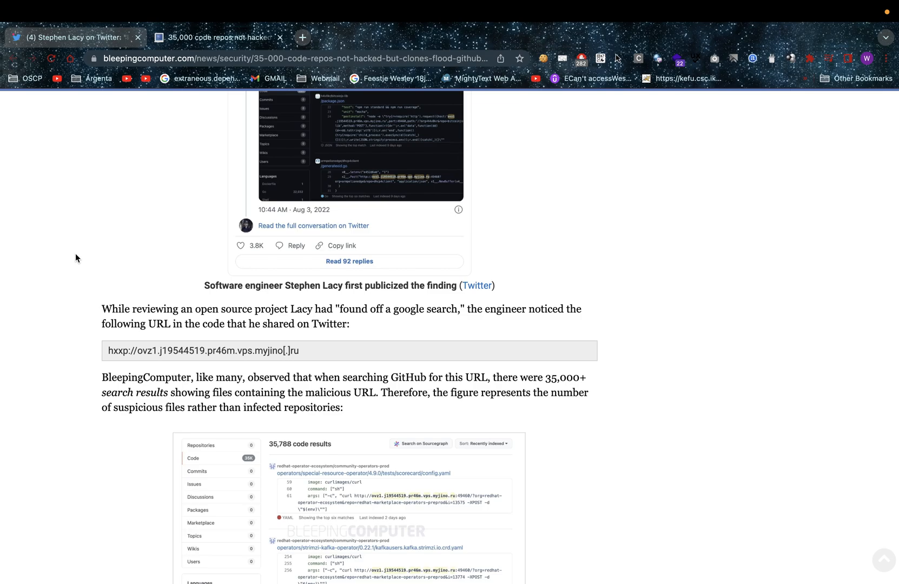
scroll(down, 3)
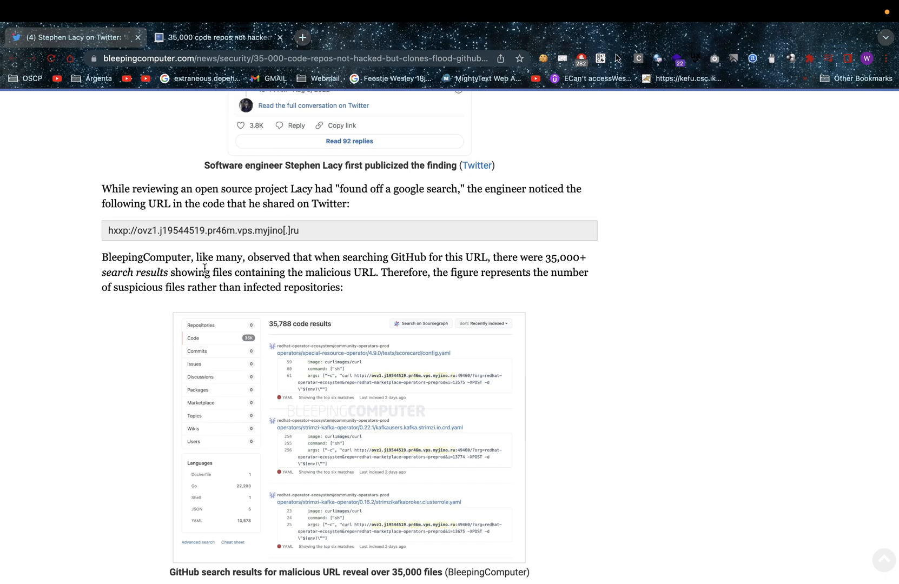
mouse_move(407, 291)
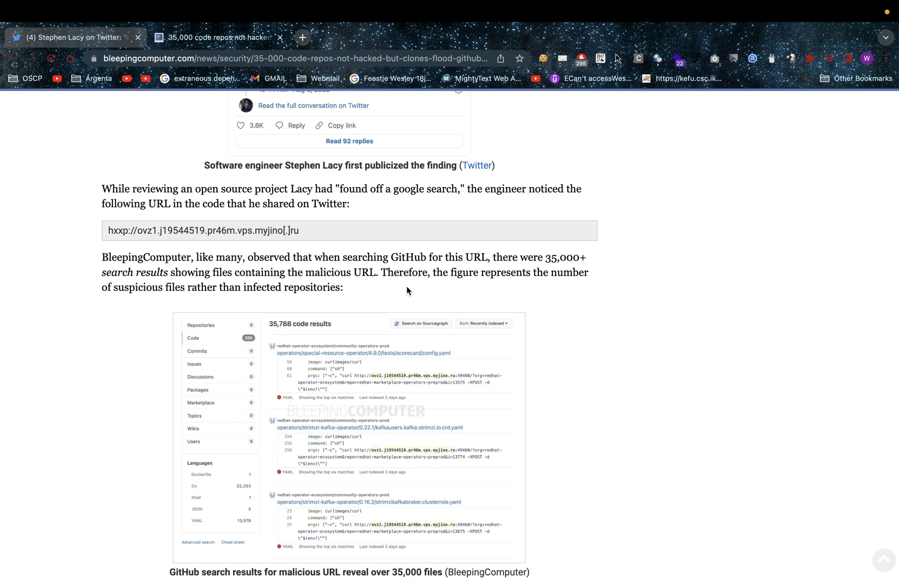
scroll(down, 3)
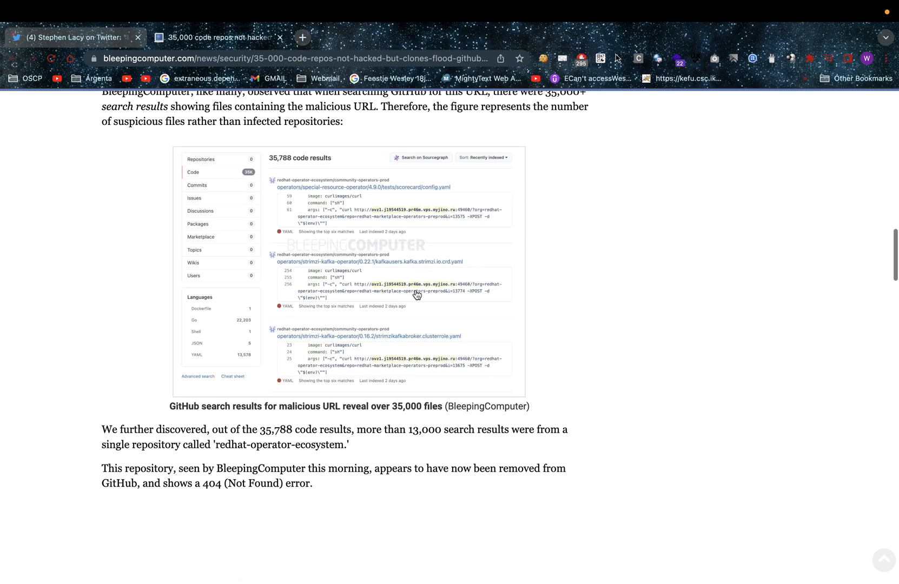
scroll(down, 3)
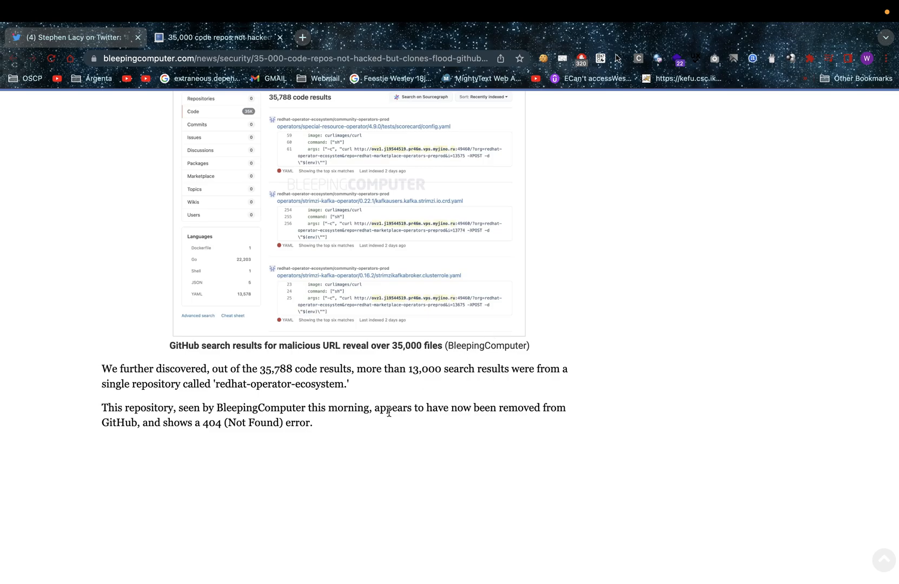
Scroll to the remote-access backdoor section, highlighting the engineer's corrections sentence along the way.
scroll(down, 3)
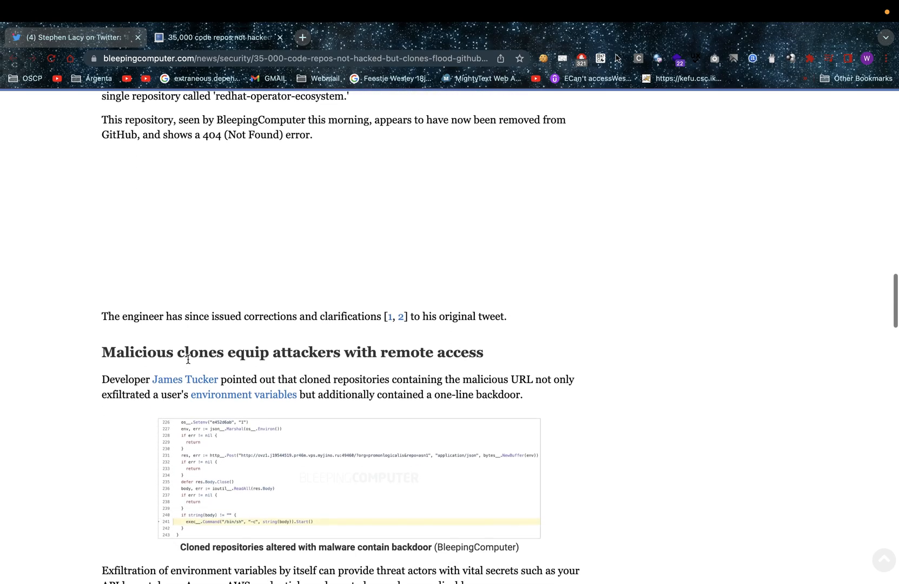
scroll(down, 3)
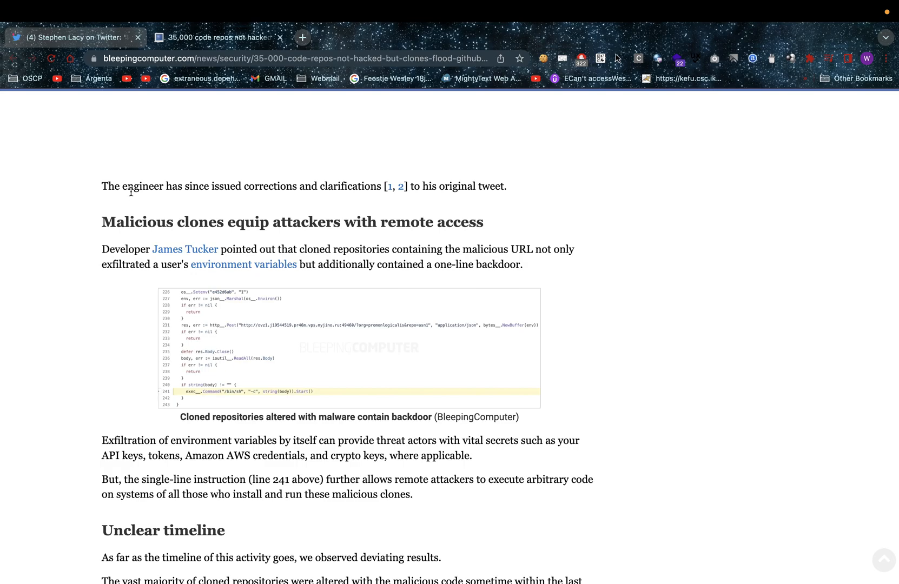
triple_click(230, 186)
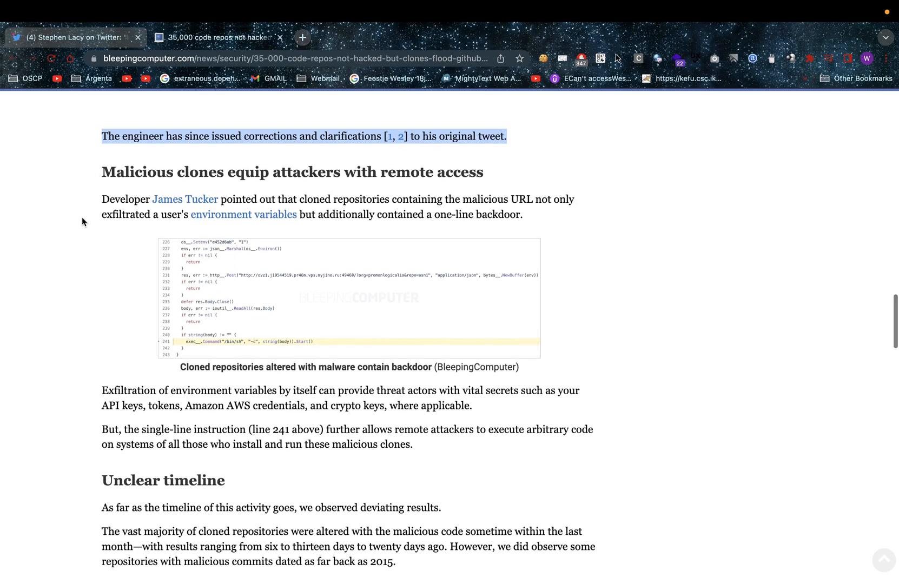
scroll(down, 3)
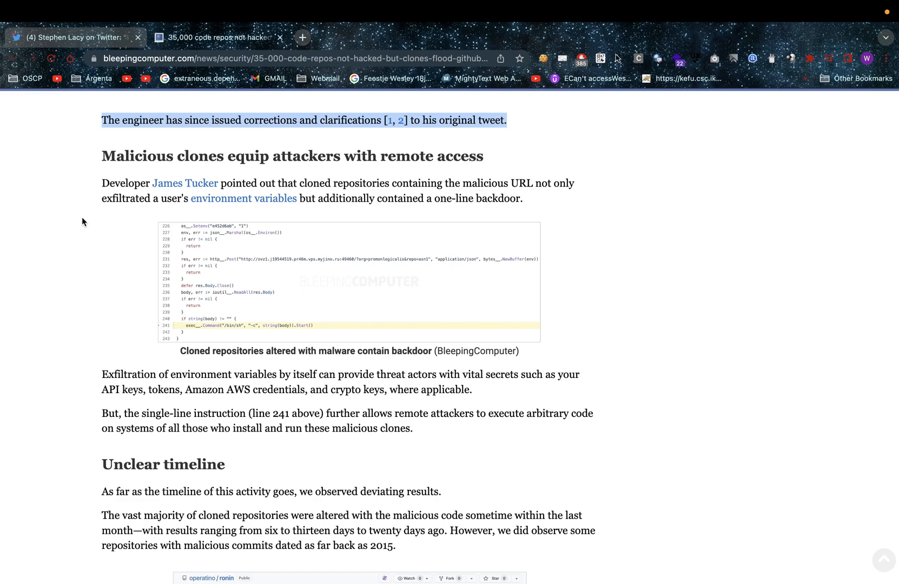
mouse_move(164, 171)
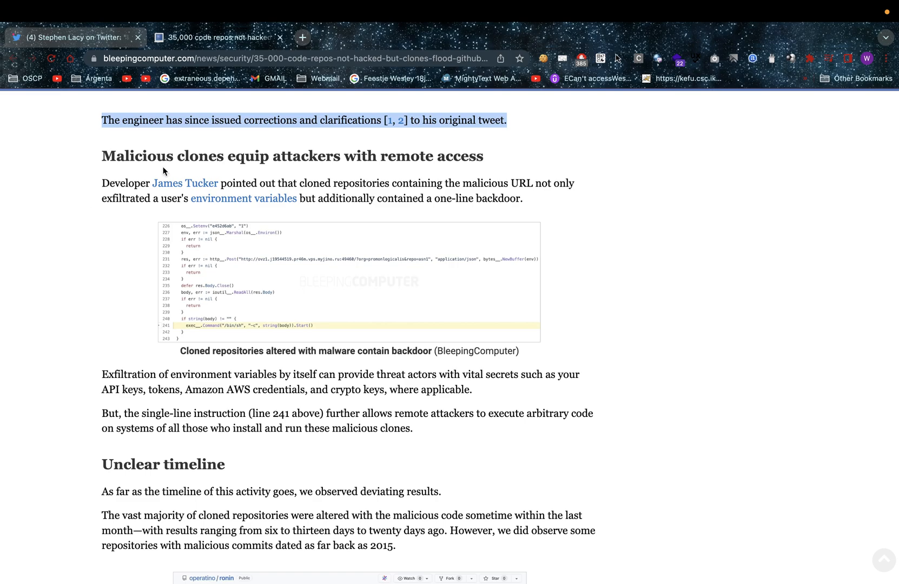
mouse_move(233, 423)
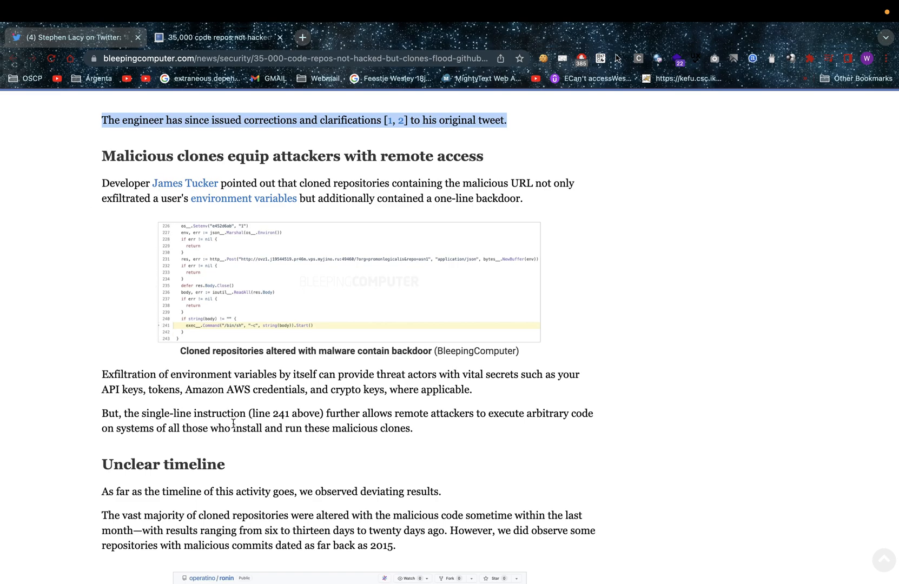
Enlarge the backdoor code screenshot in the lightbox viewer.
click(347, 279)
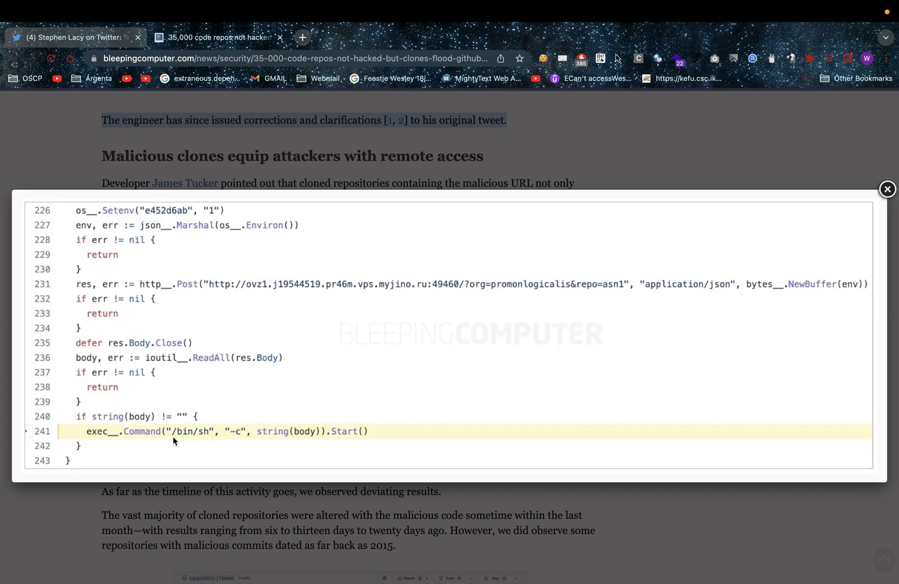
mouse_move(239, 452)
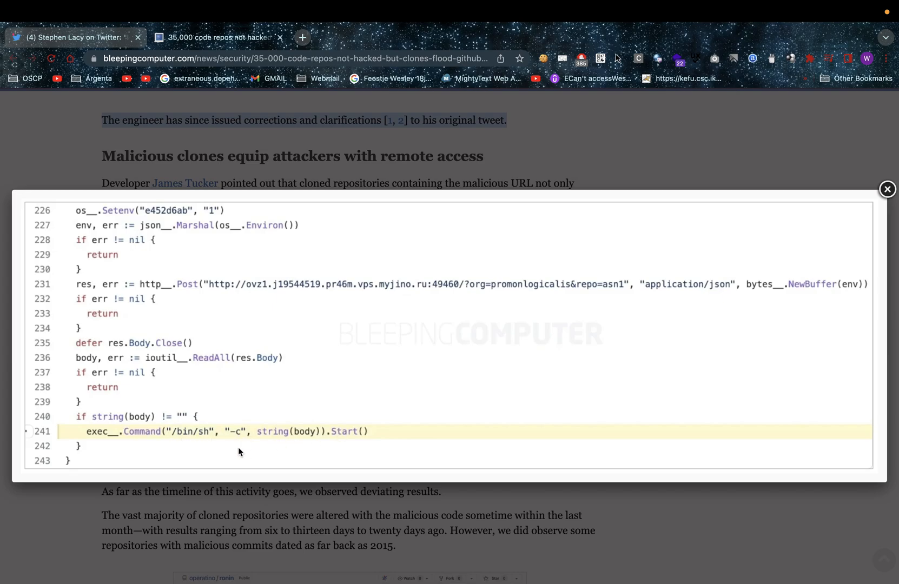
mouse_move(138, 511)
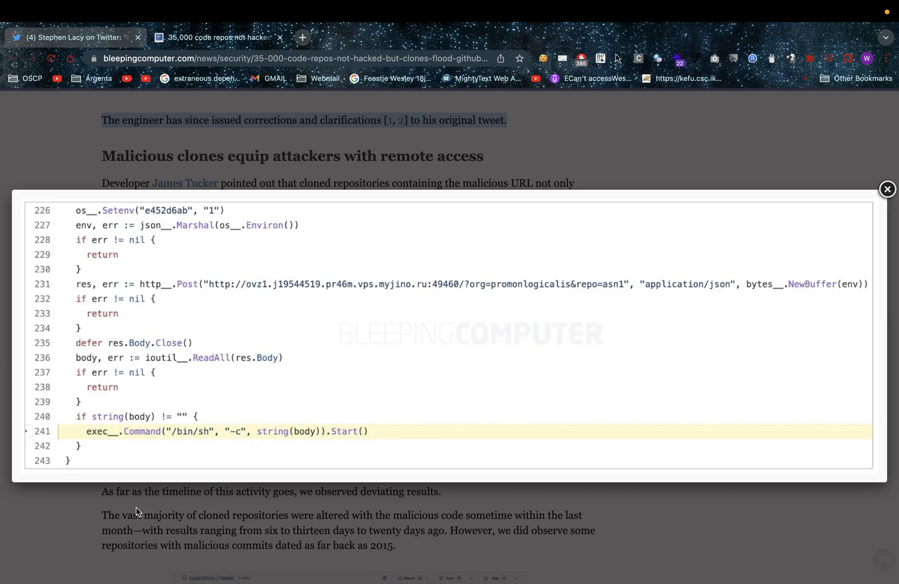
Close the code lightbox and scroll to the 'Unclear timeline' commit screenshot.
click(887, 189)
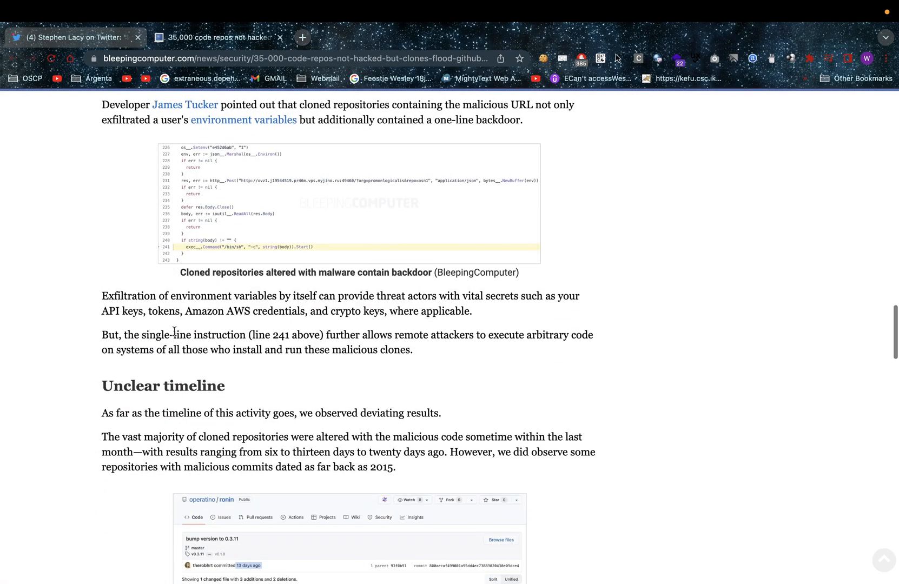
scroll(down, 3)
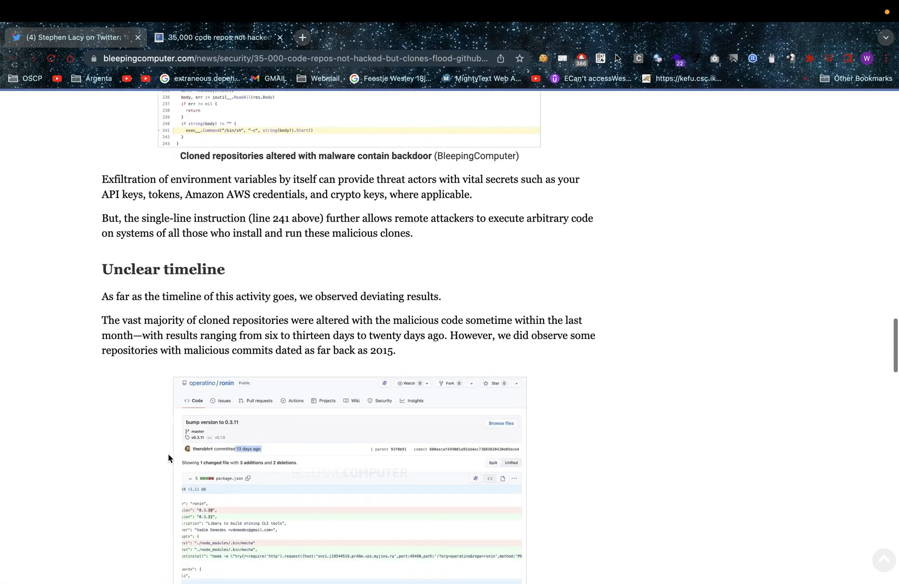
scroll(down, 3)
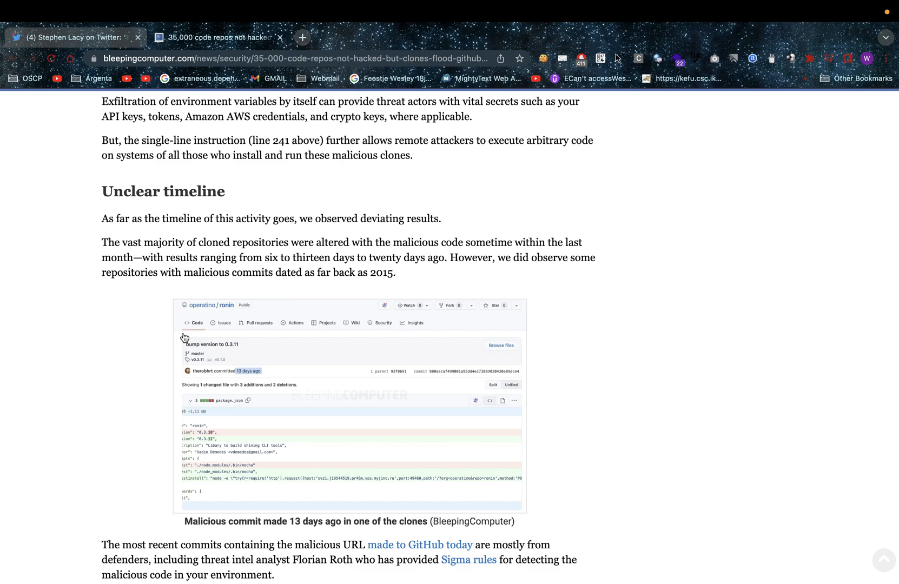
mouse_move(447, 292)
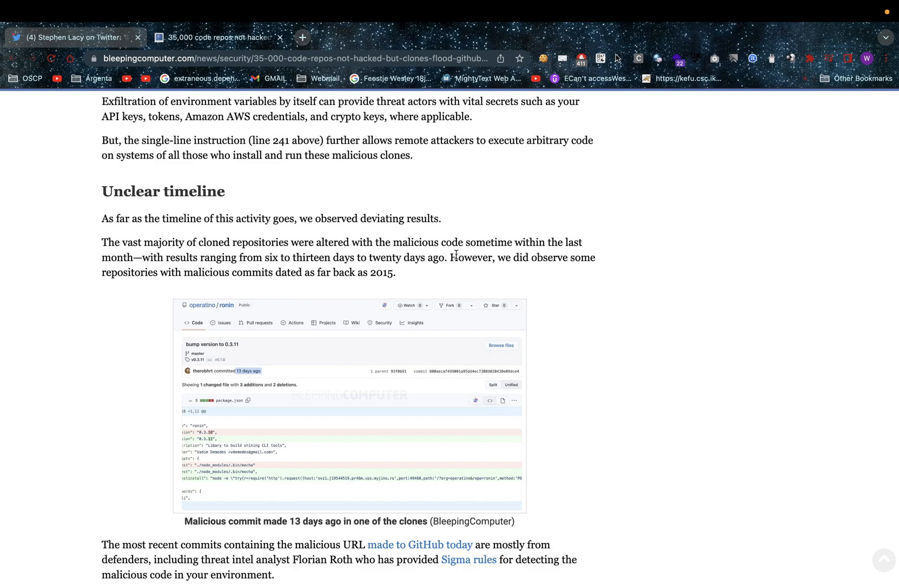
scroll(down, 3)
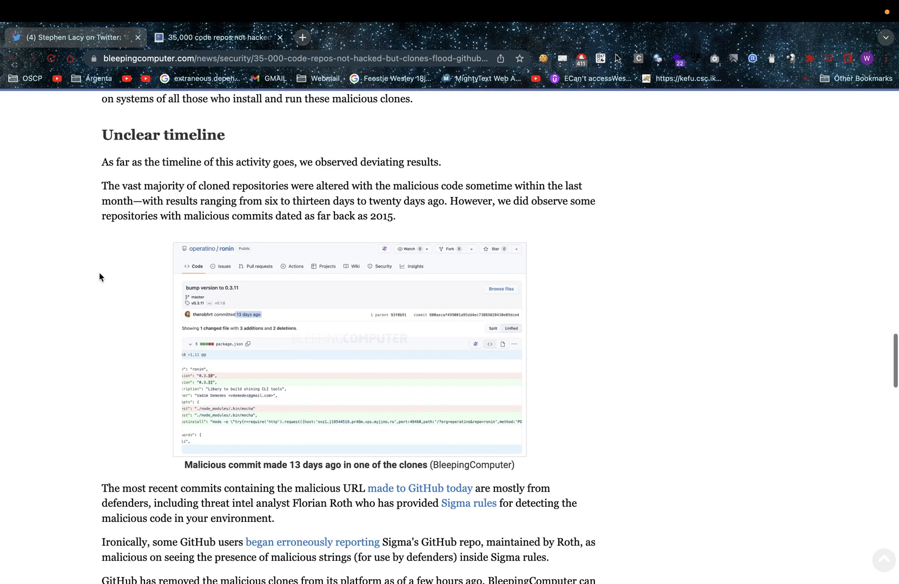
click(348, 350)
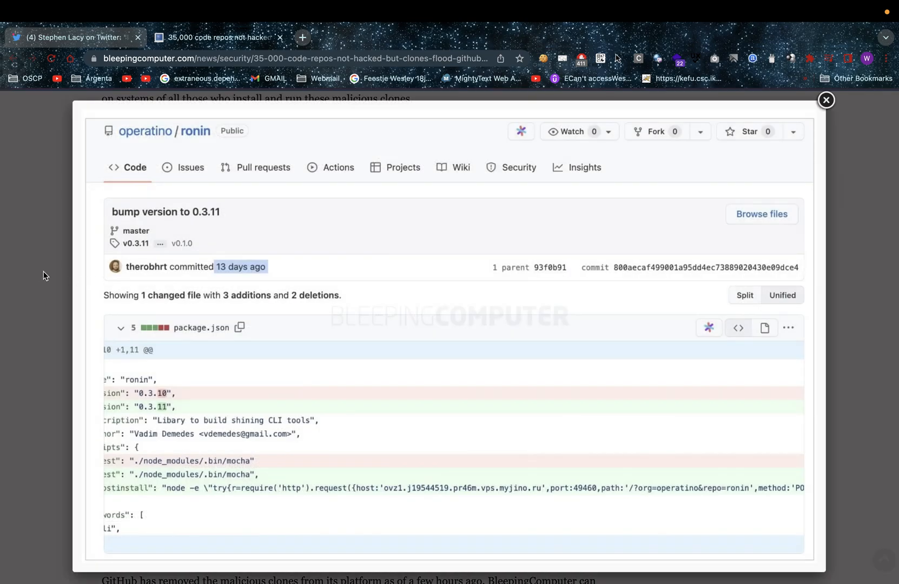
mouse_move(192, 430)
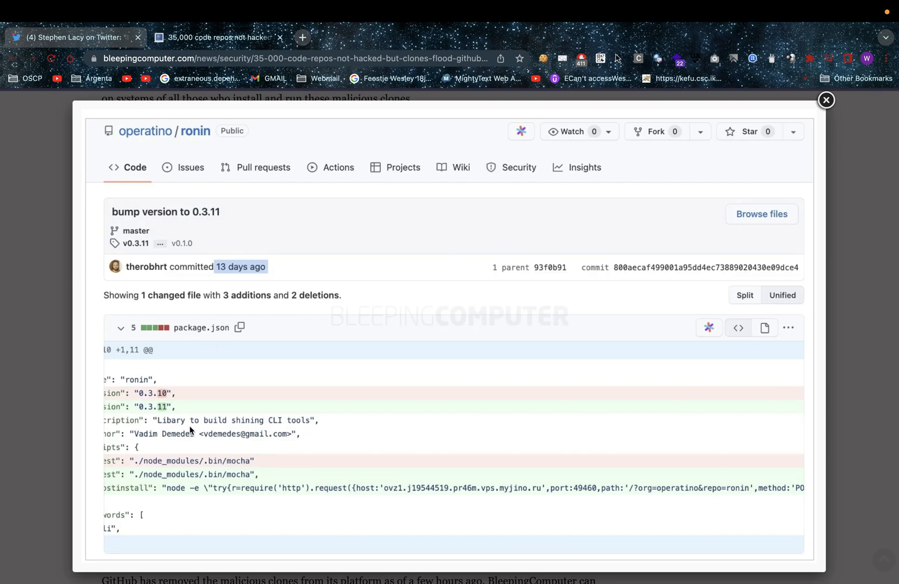
mouse_move(168, 439)
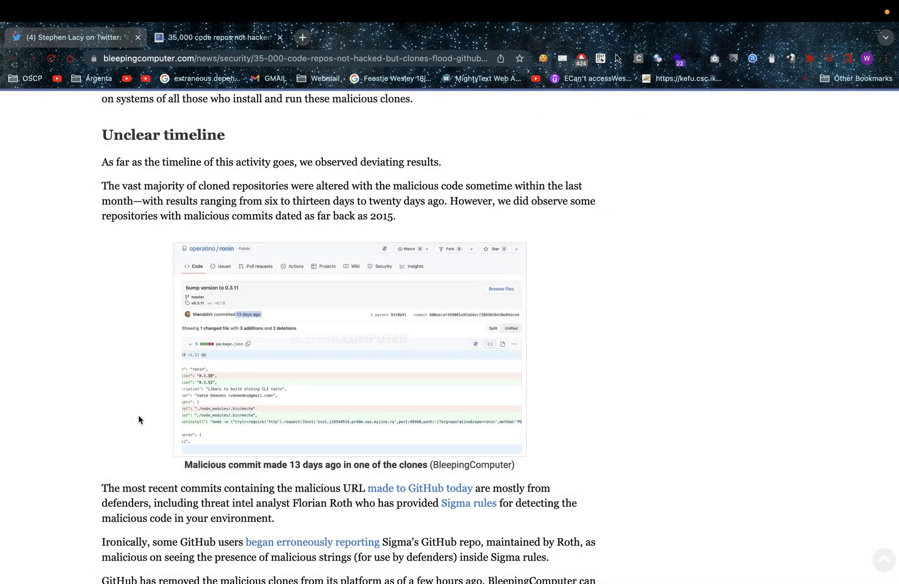
Scroll past the commit figure to GitHub Security's embedded 'no repositories compromised' tweet.
scroll(down, 3)
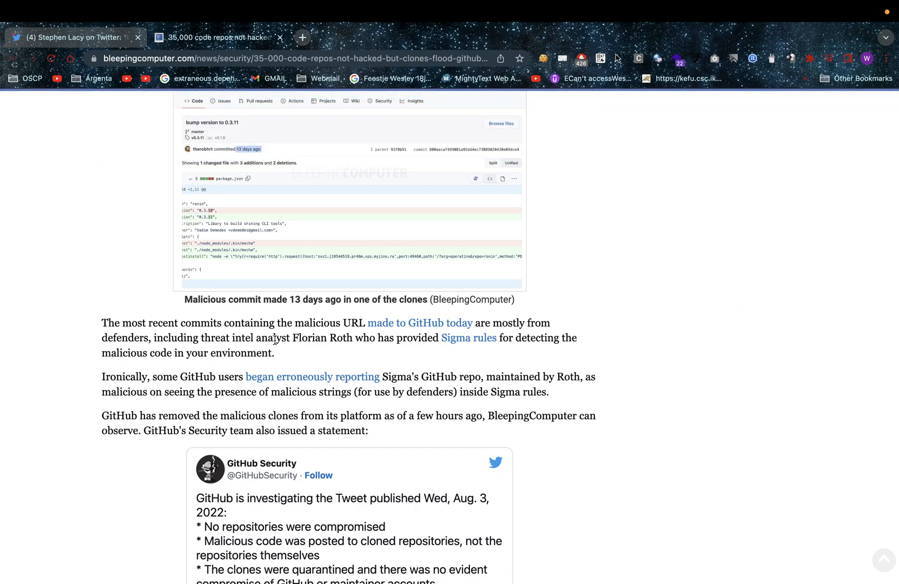
mouse_move(373, 343)
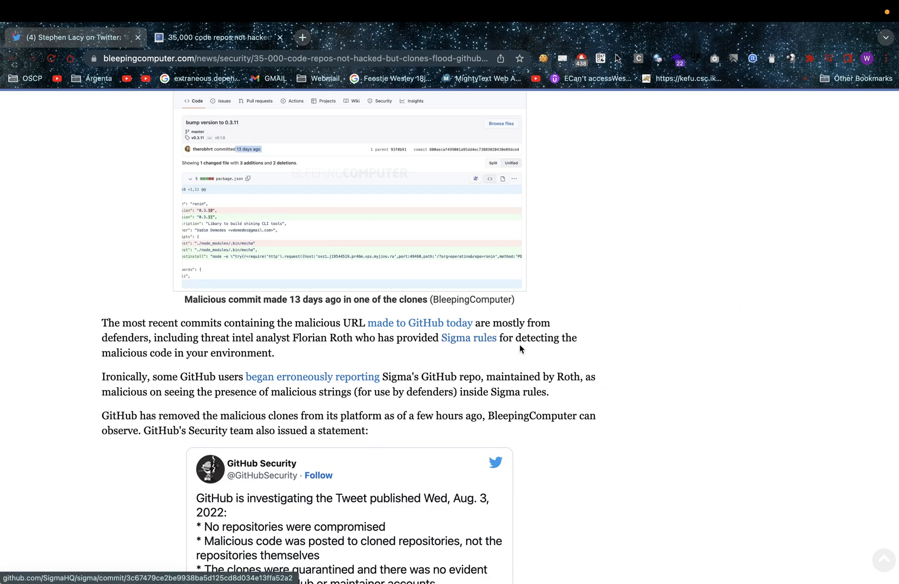
scroll(down, 3)
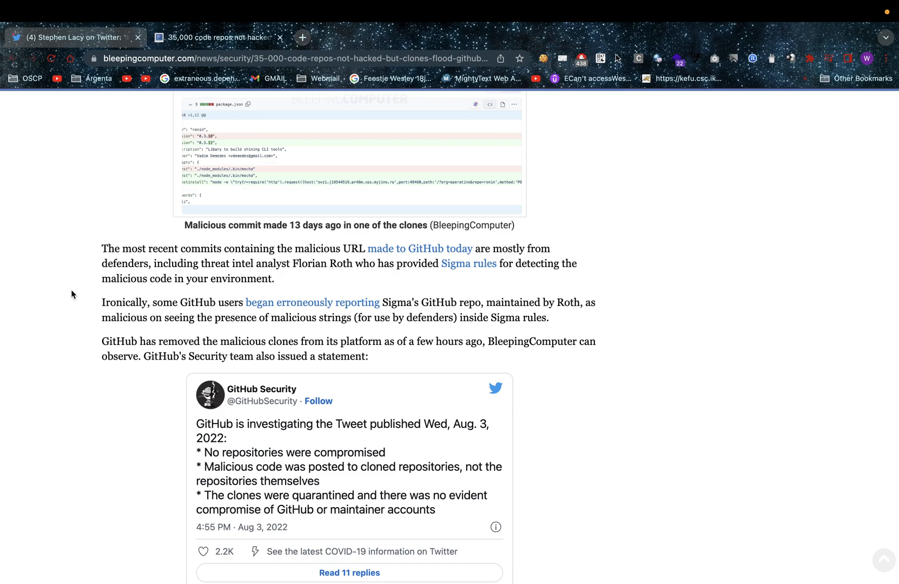
mouse_move(83, 299)
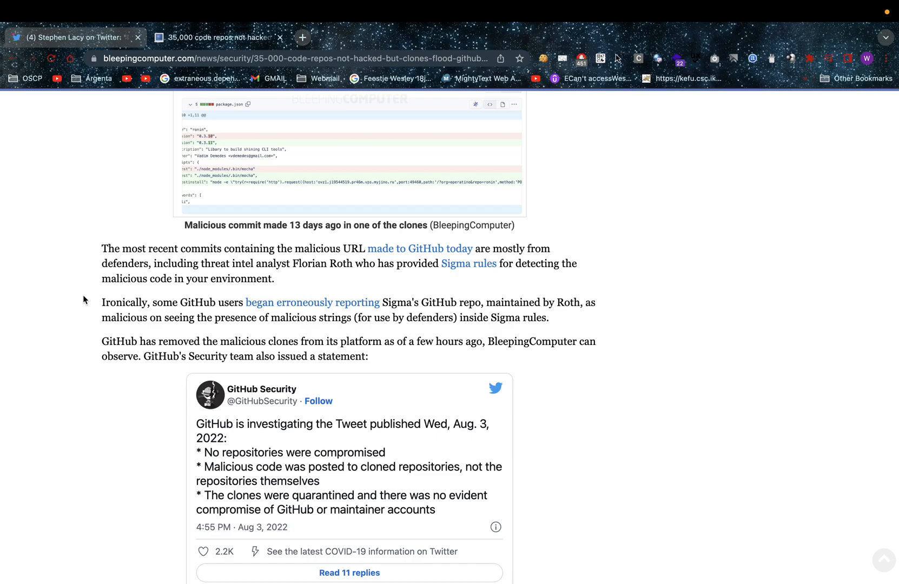
mouse_move(69, 293)
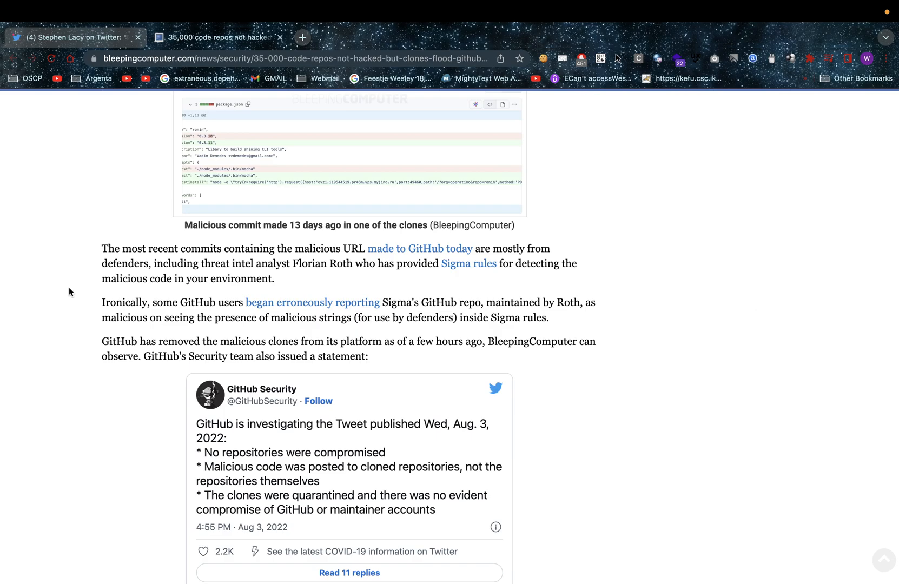
Scroll to the typosquat and GPG-signed commit advice and the Aug 3 update note.
scroll(down, 3)
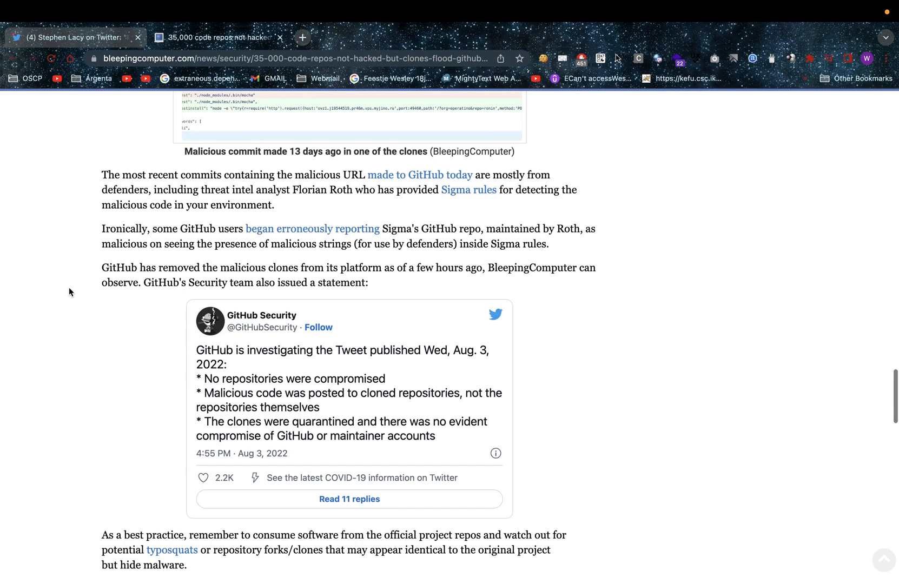
scroll(down, 3)
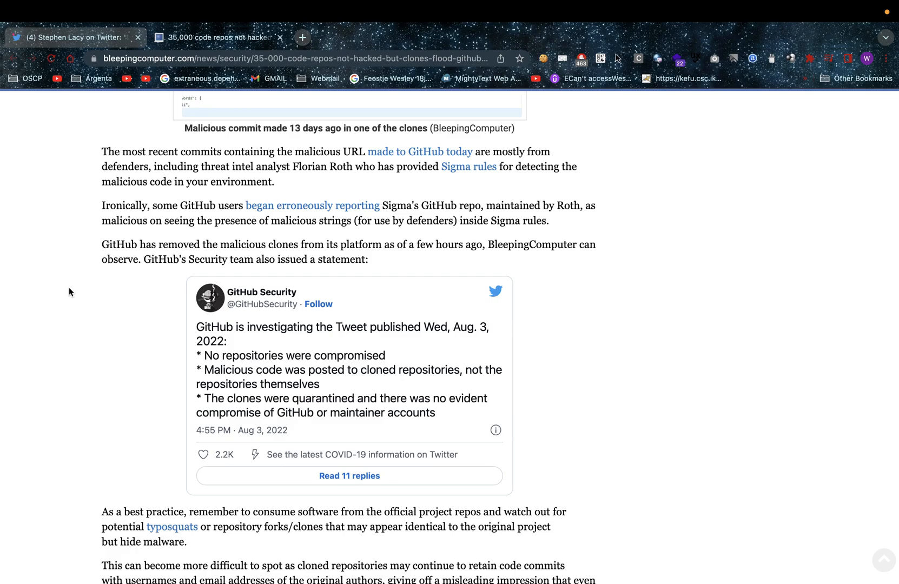
scroll(down, 3)
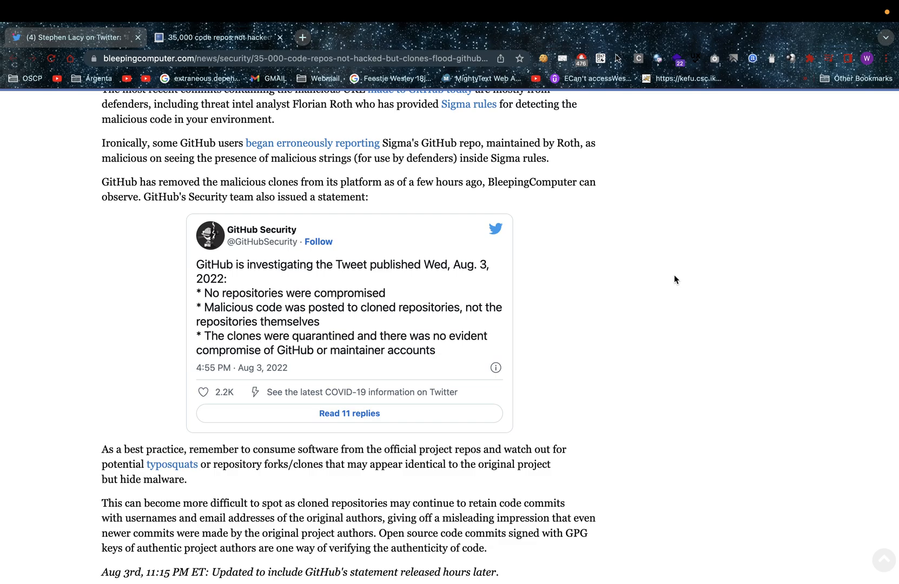
mouse_move(638, 267)
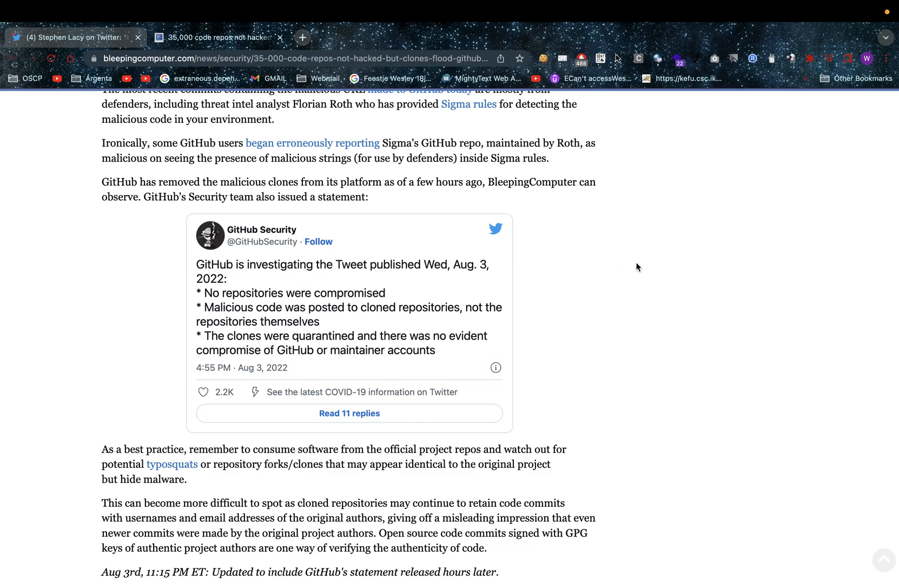
Scroll below the Aug 3 update note to the Related Articles list.
scroll(down, 3)
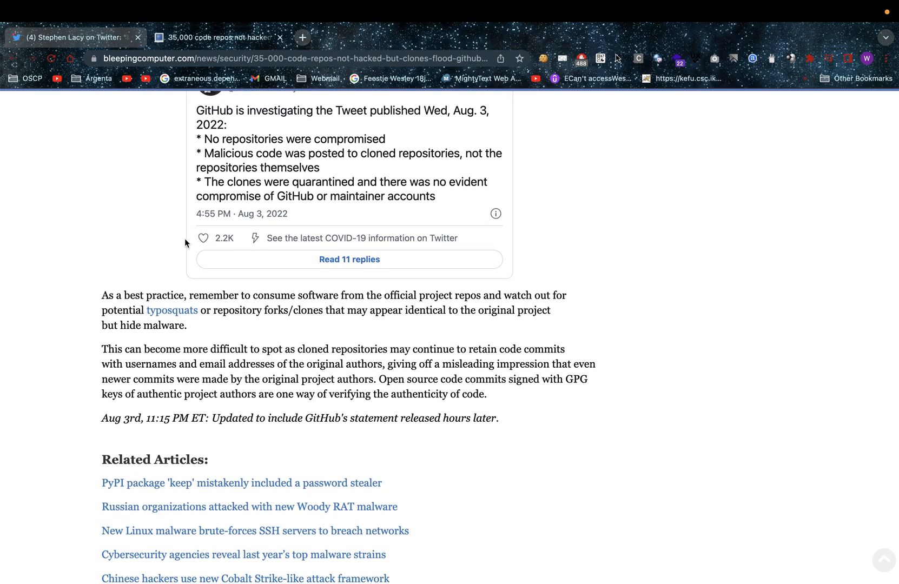
mouse_move(392, 312)
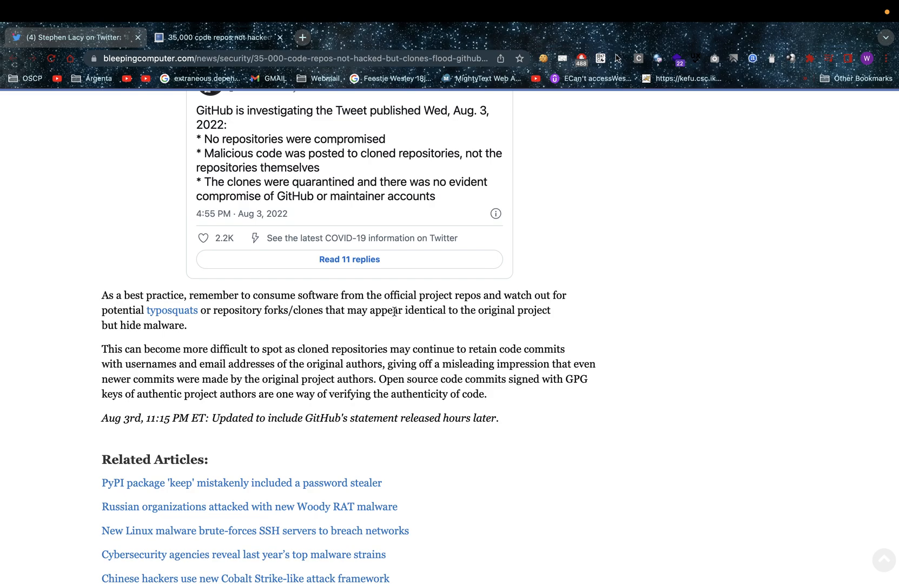
scroll(down, 3)
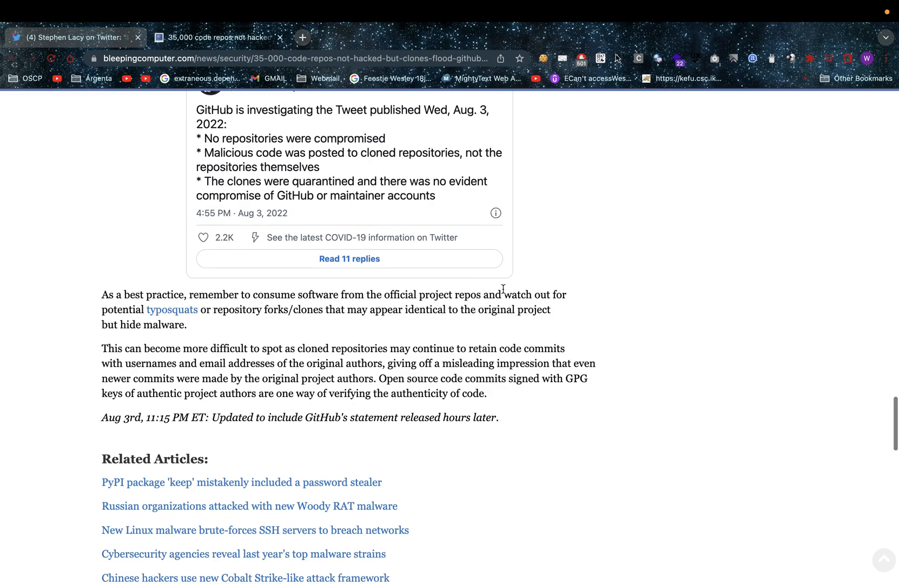
mouse_move(133, 315)
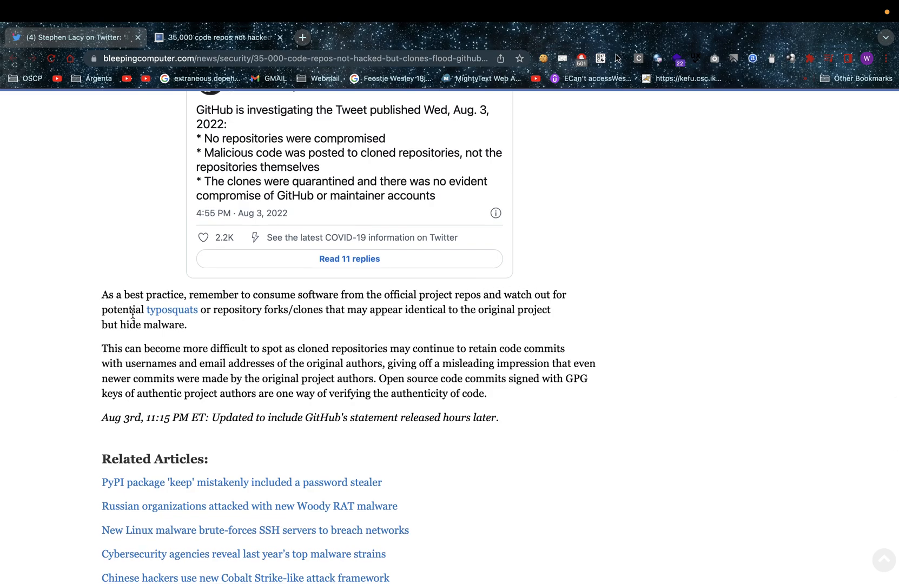